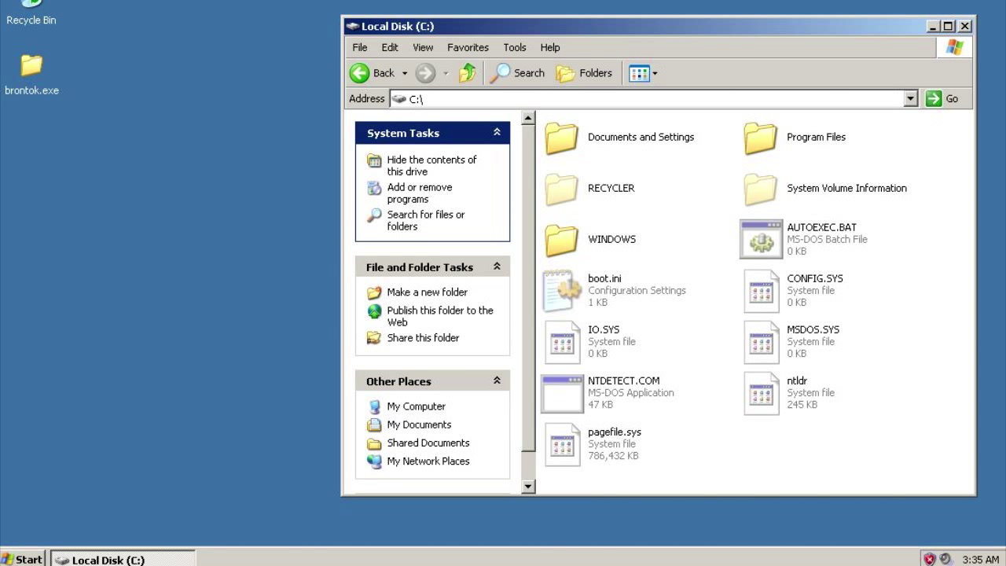
mouse_move(236, 46)
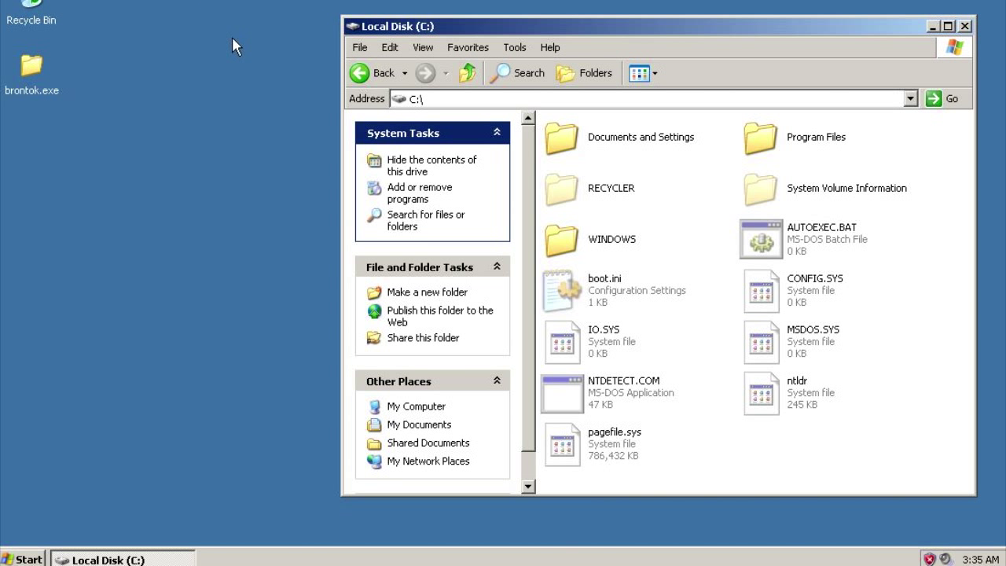
mouse_move(236, 43)
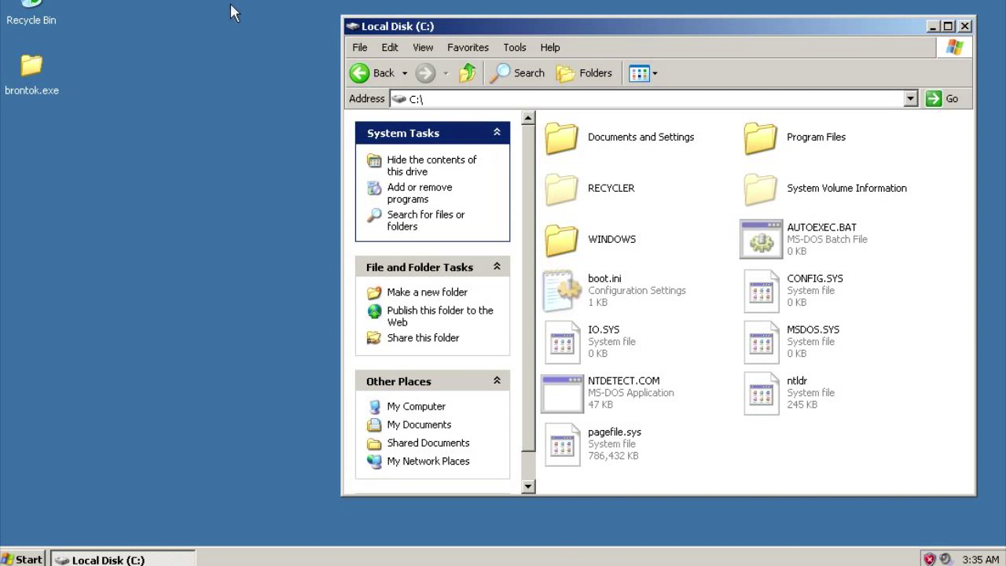
mouse_move(259, 67)
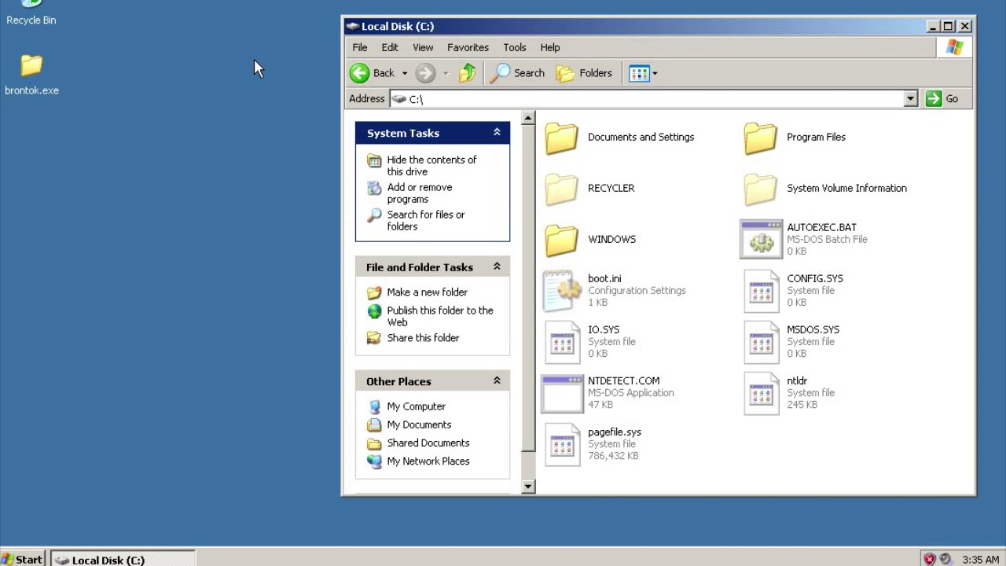
mouse_move(281, 14)
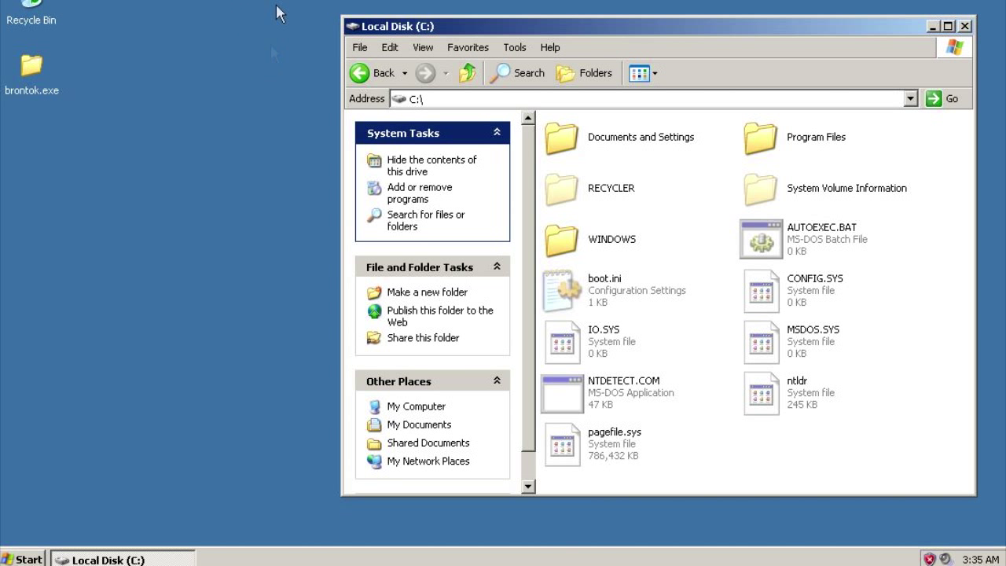
mouse_move(301, 111)
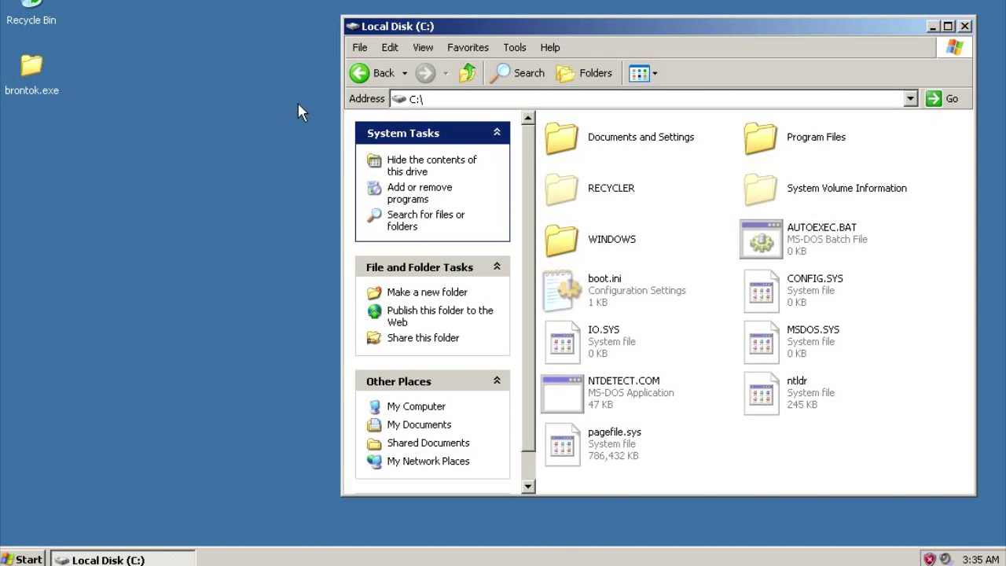
mouse_move(435, 35)
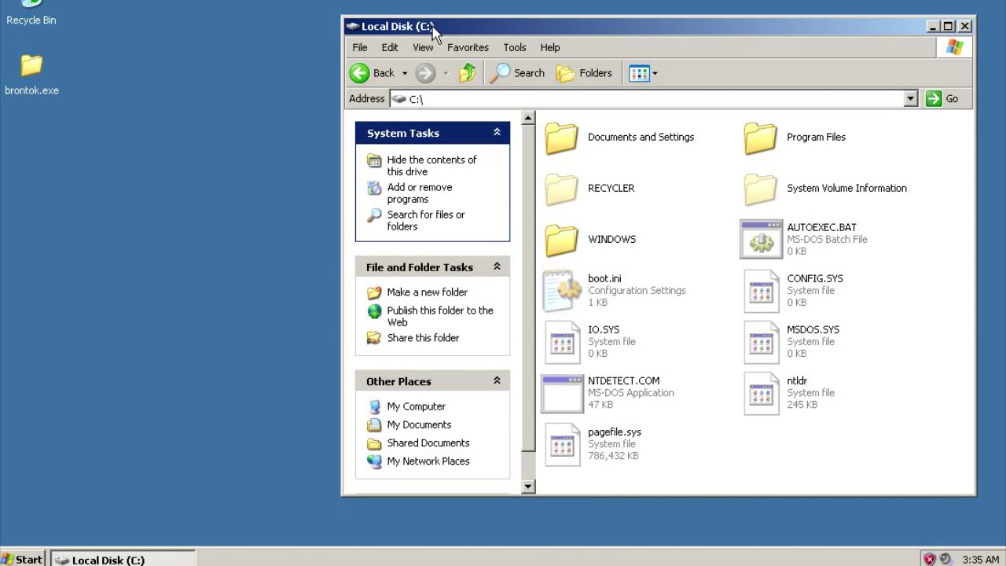
mouse_move(568, 123)
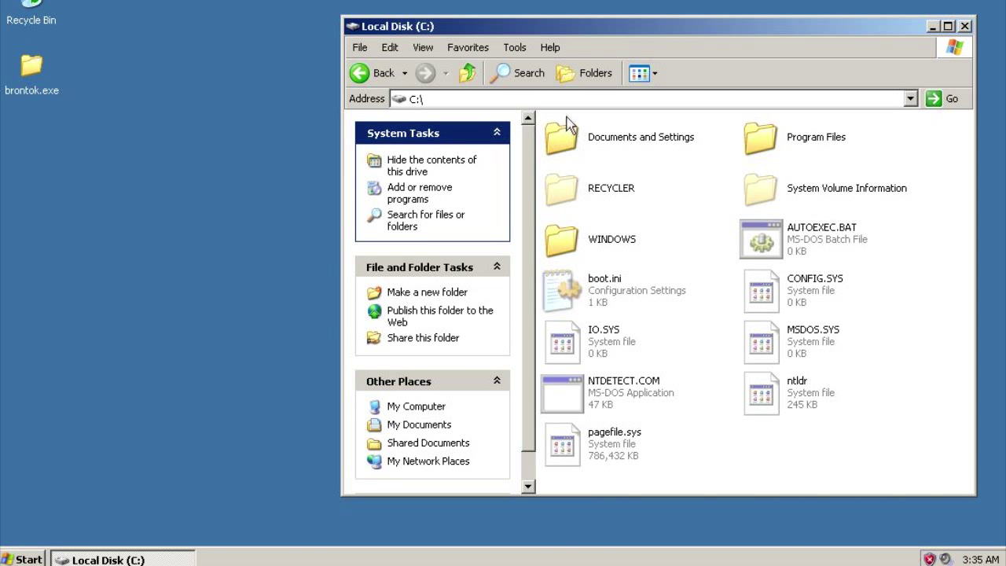
mouse_move(762, 456)
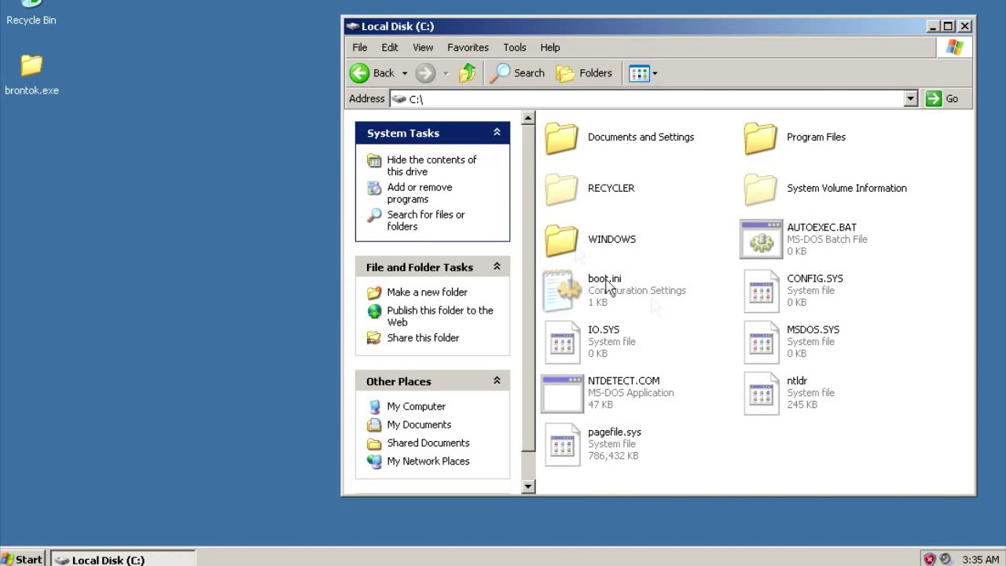
mouse_move(915, 464)
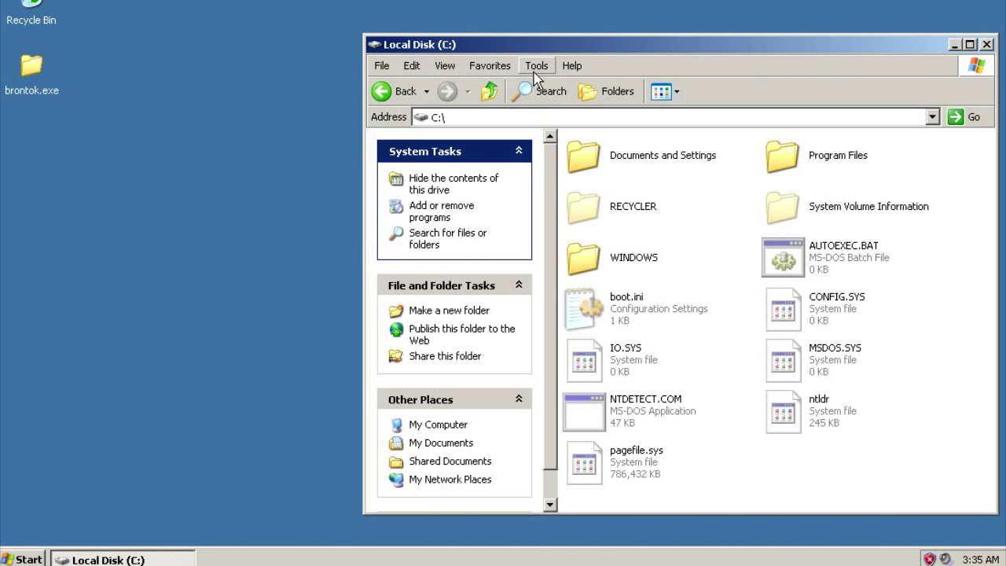
Open Folder Options to the View tab's hidden files and folders settings.
left_click(537, 65)
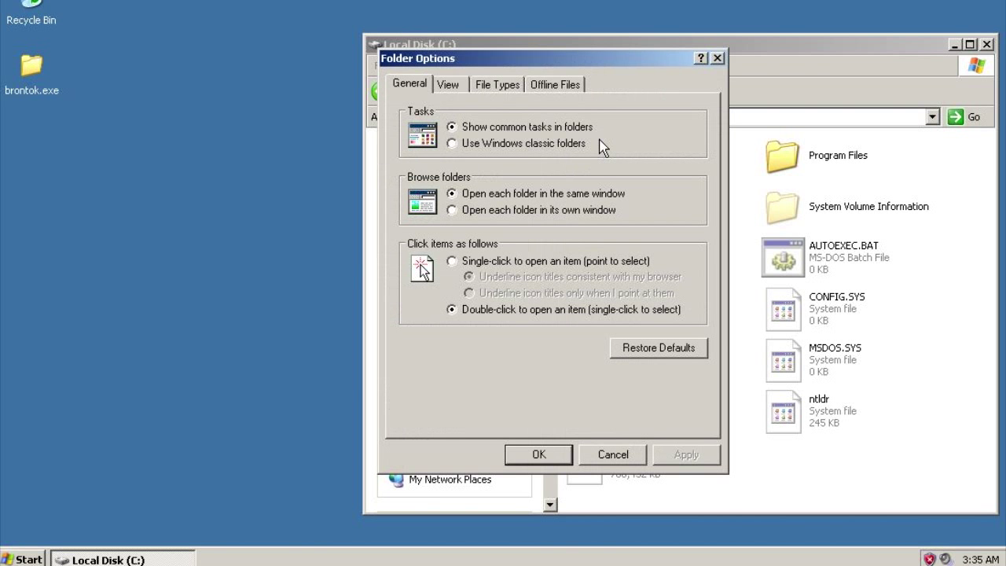
left_click(448, 84)
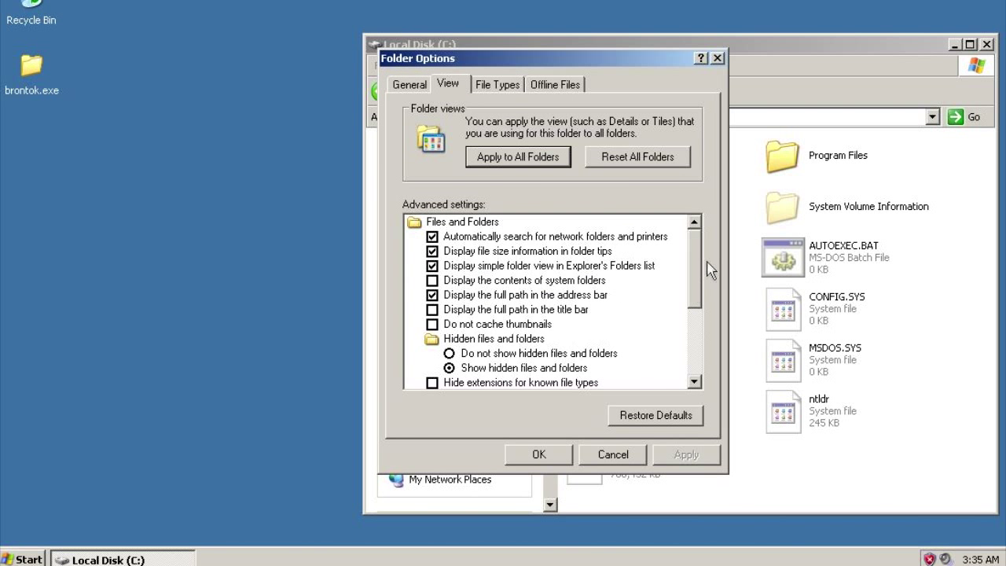
left_click(538, 455)
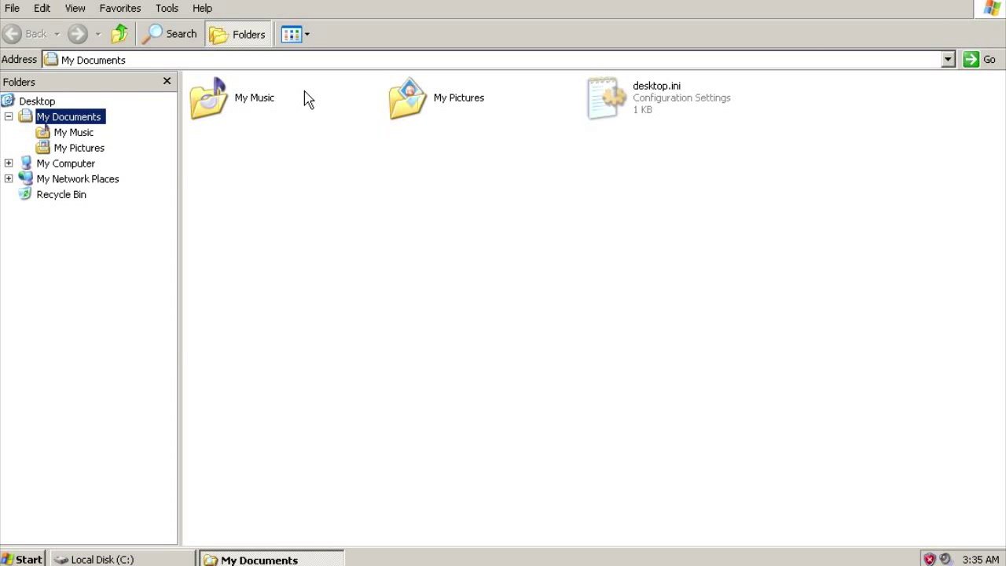
mouse_move(595, 8)
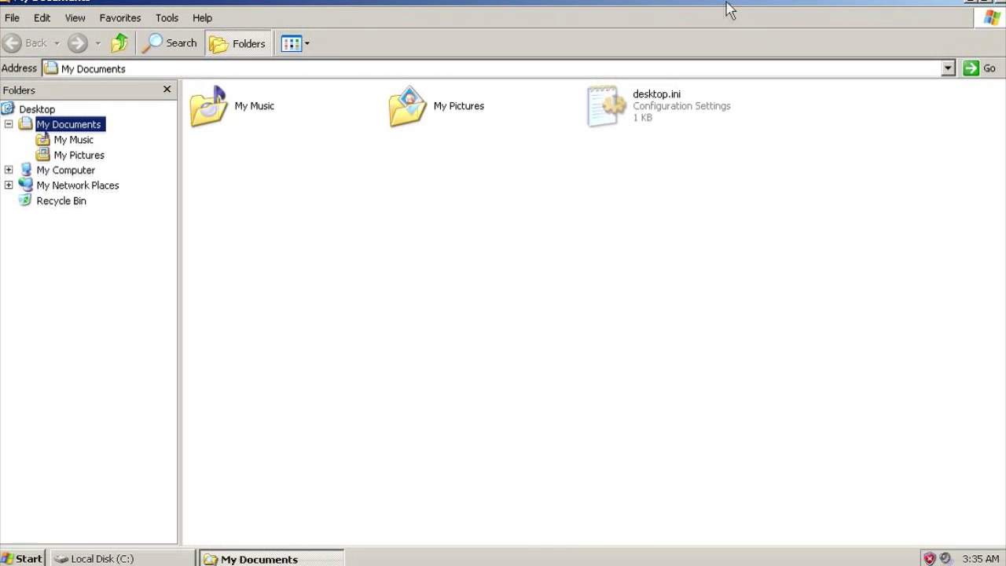
mouse_move(697, 14)
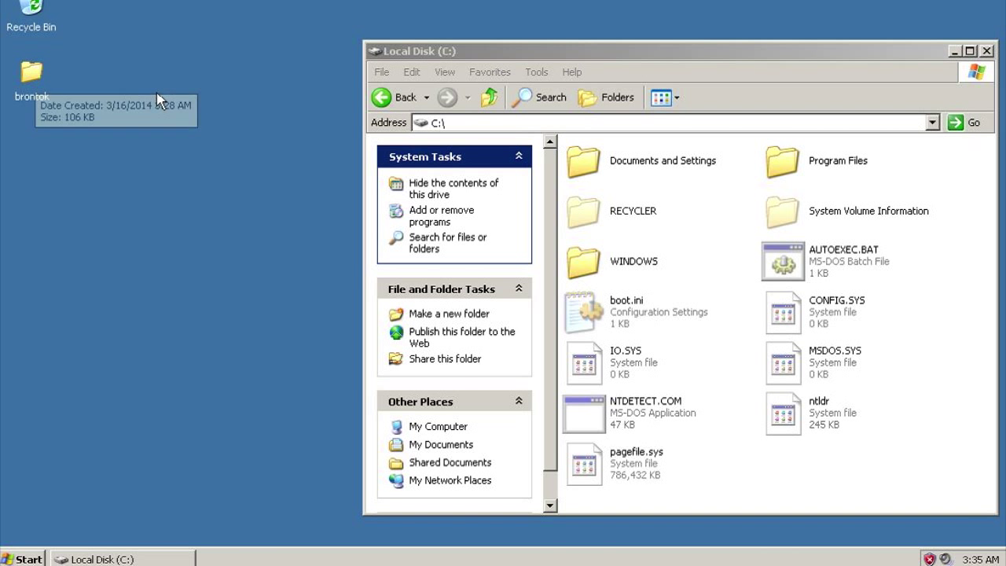
Refresh the C: drive and show hidden files, extensions and protected system files.
right_click(786, 362)
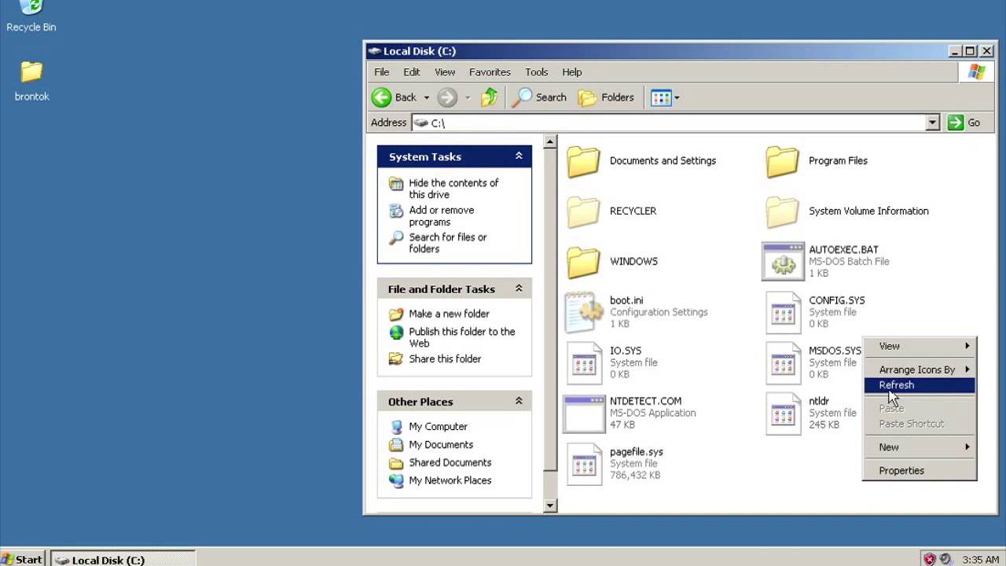
left_click(536, 72)
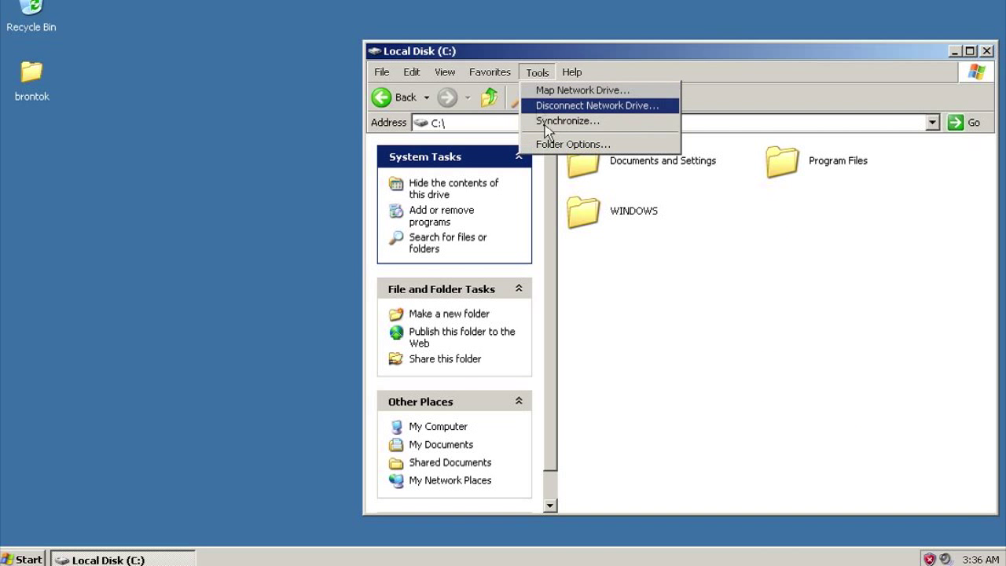
left_click(572, 144)
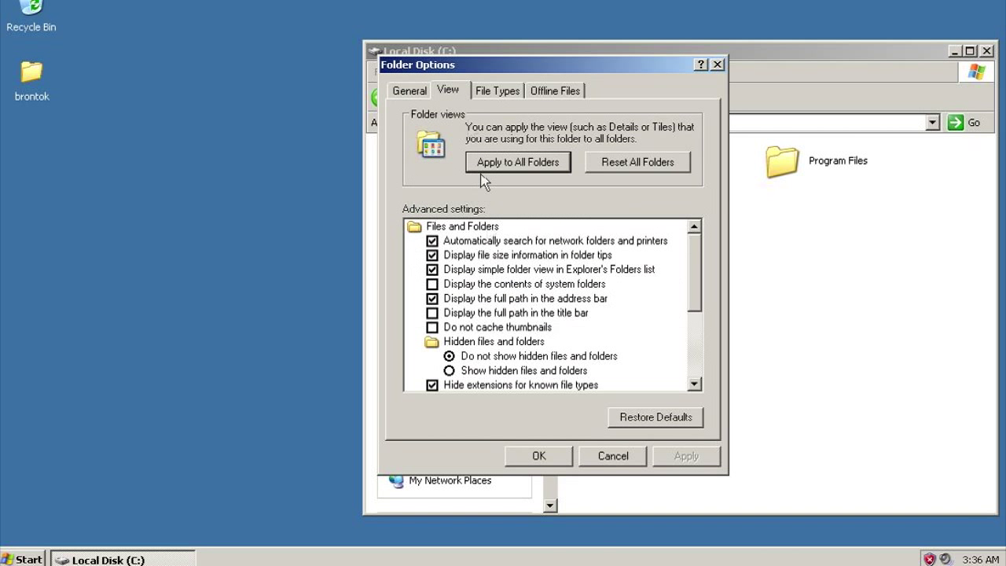
left_click(449, 370)
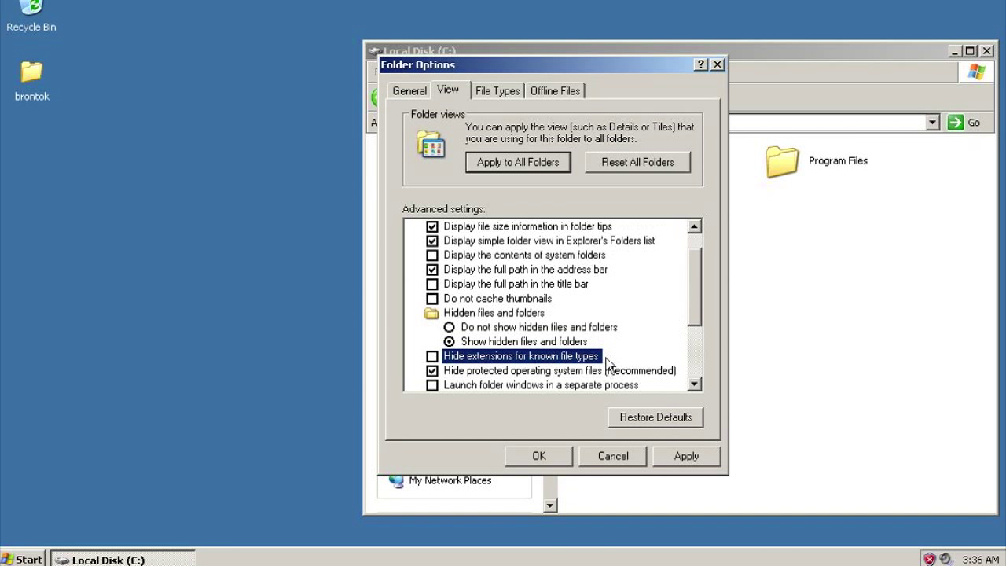
left_click(431, 370)
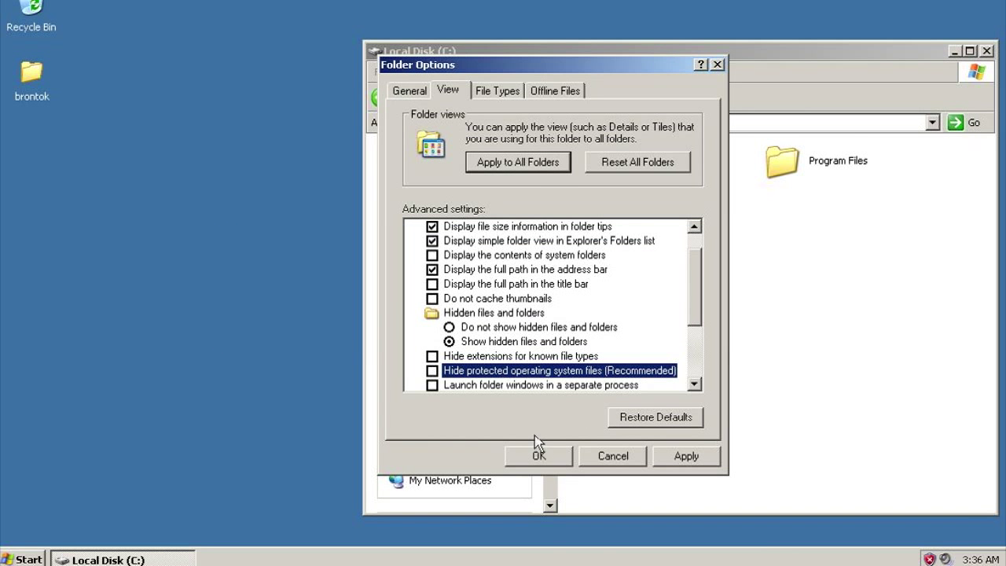
left_click(538, 455)
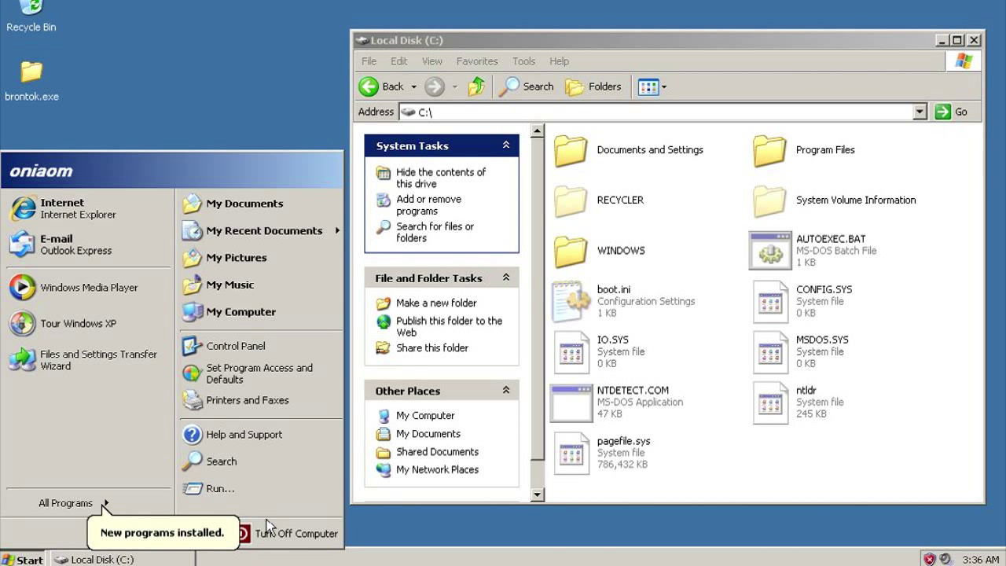
Restart Windows XP from the Turn Off Computer choices.
left_click(299, 534)
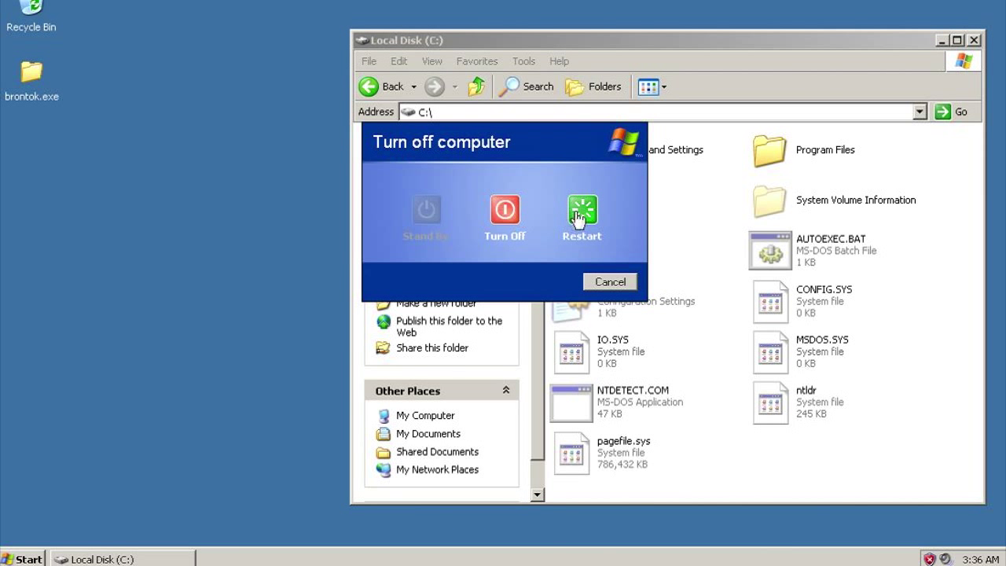
left_click(582, 210)
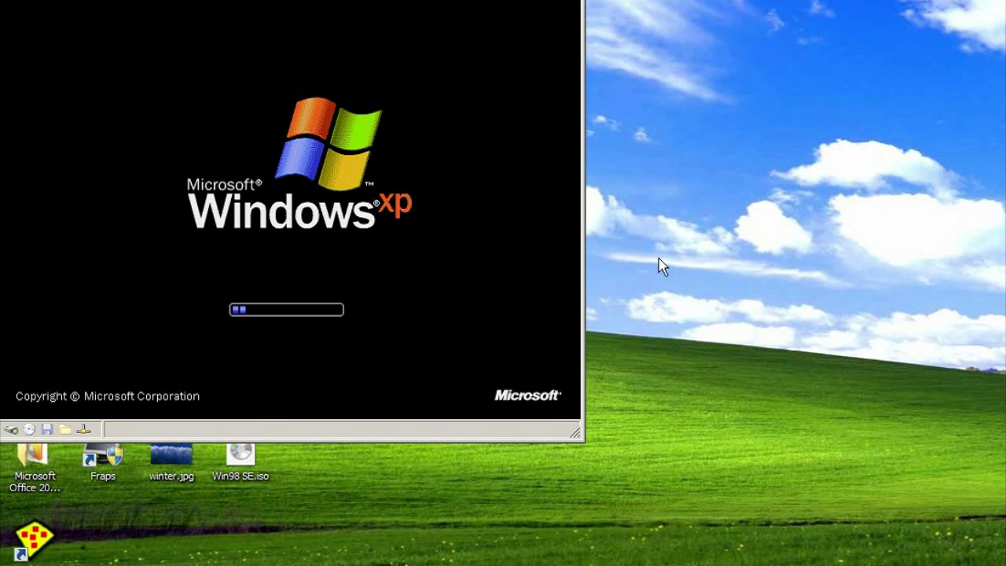
mouse_move(627, 460)
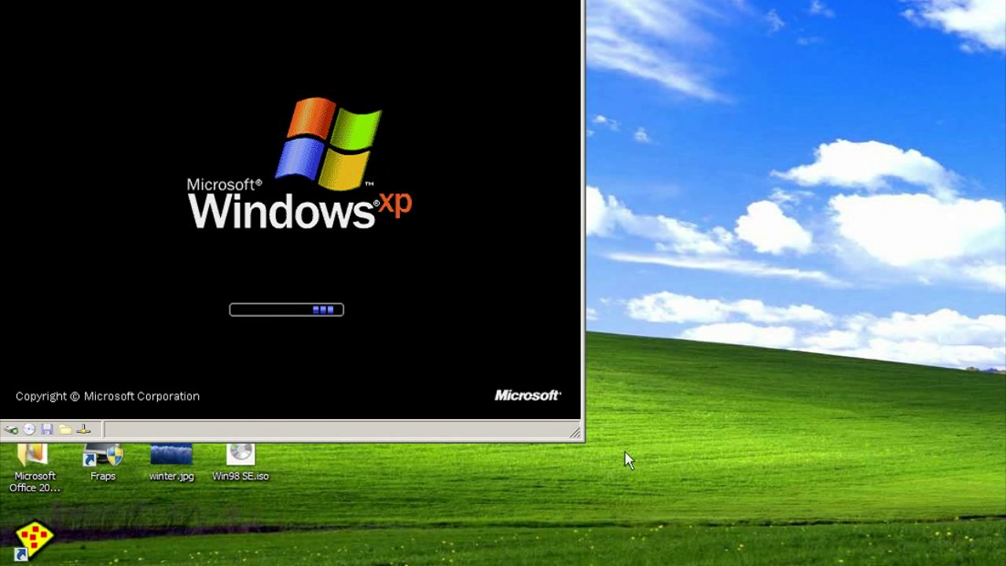
mouse_move(658, 427)
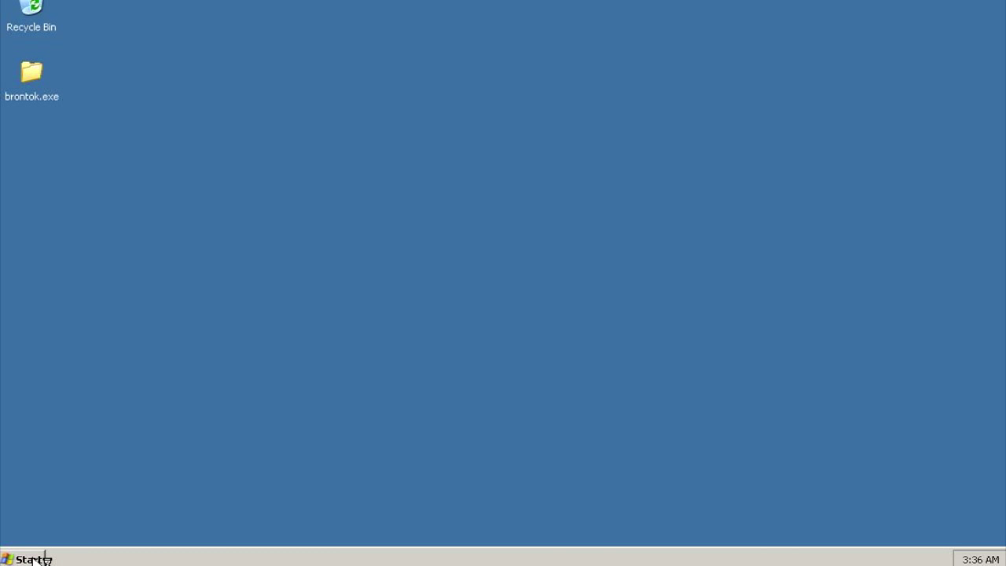
Once the desktop with brontok.exe reloads, open the Start menu.
left_click(22, 559)
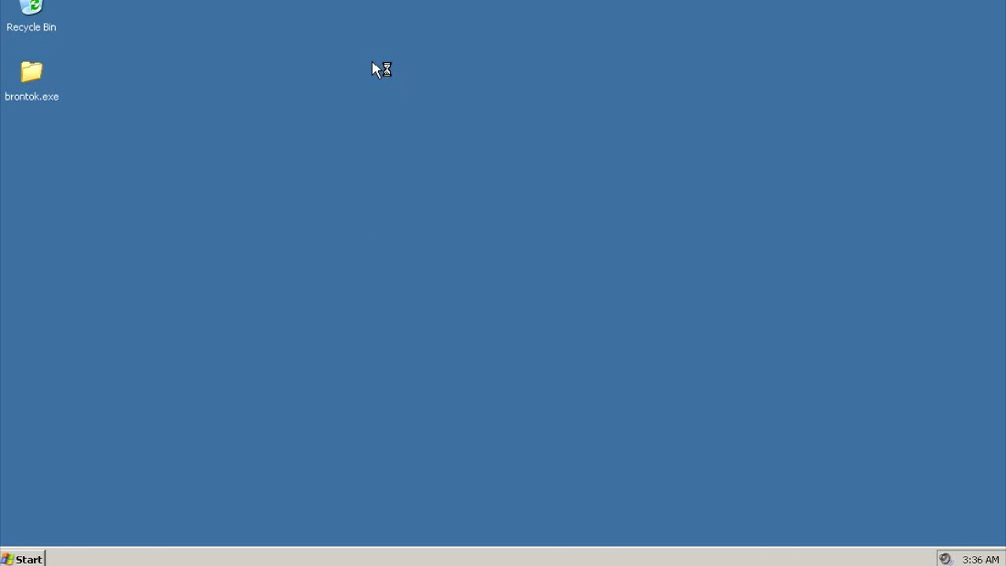
mouse_move(350, 157)
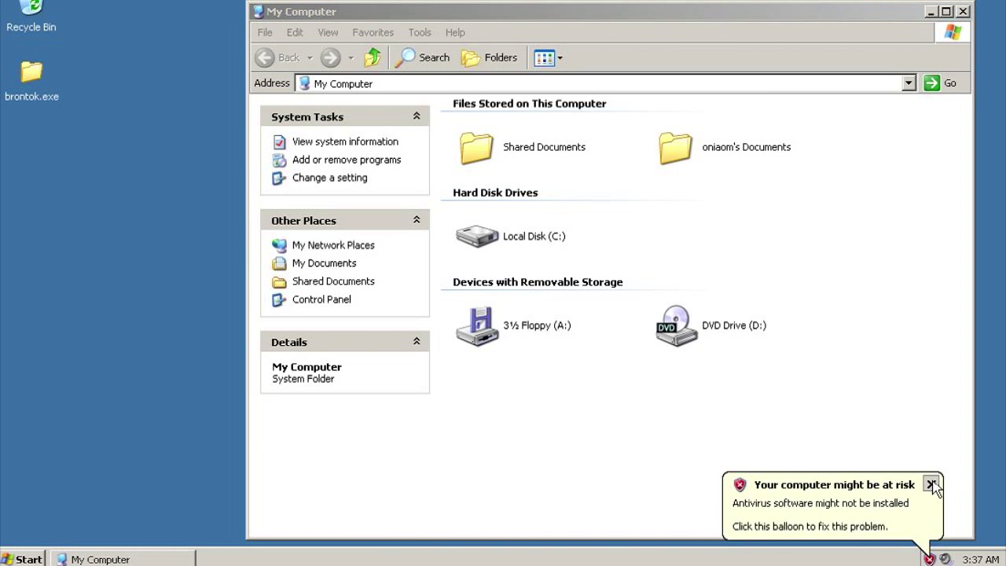
double_click(476, 236)
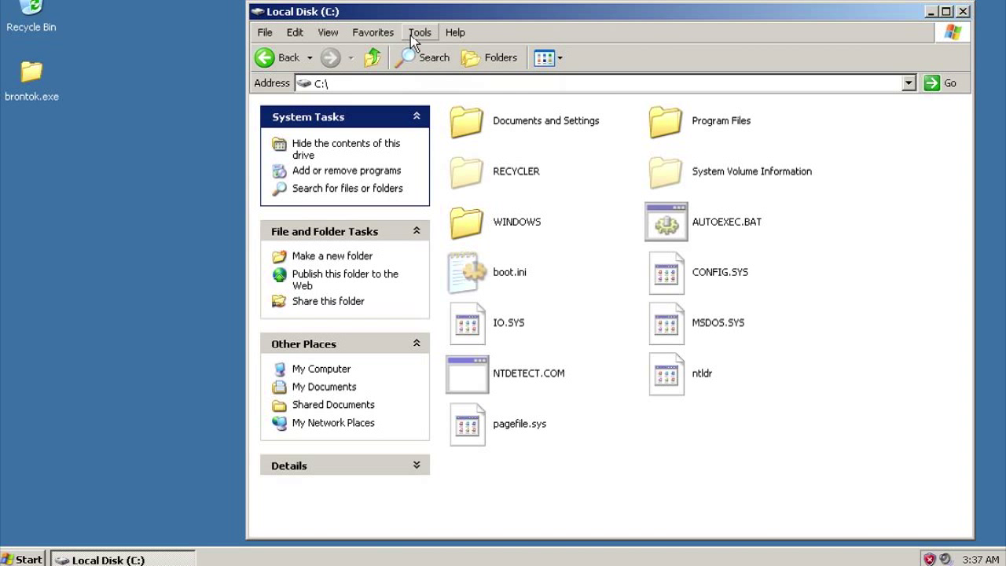
left_click(419, 33)
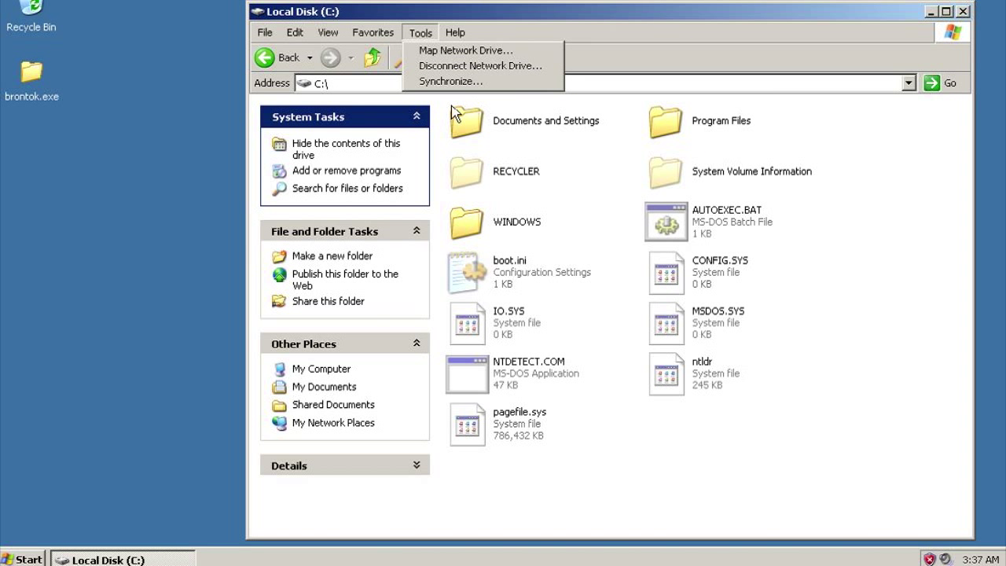
mouse_move(787, 490)
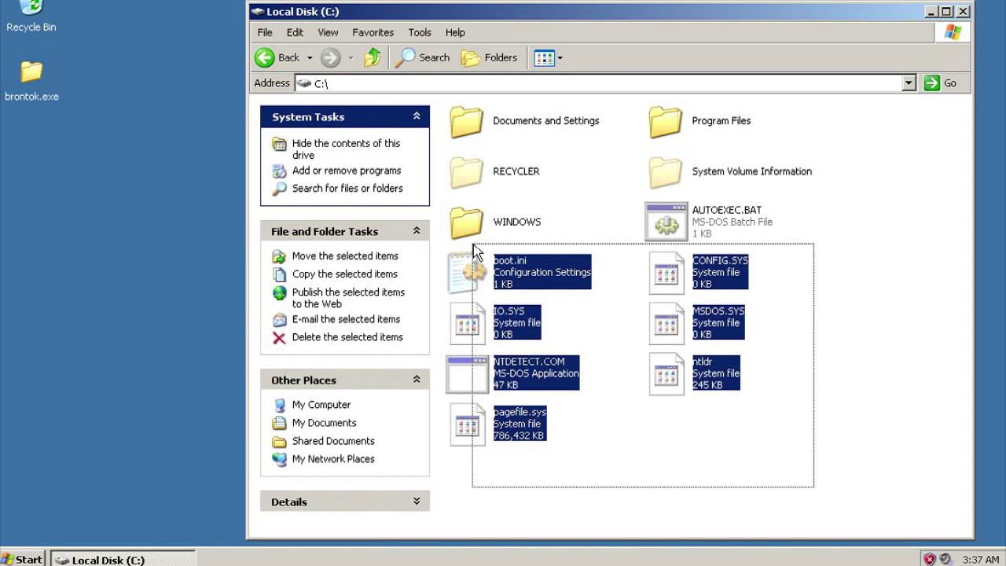
left_click(717, 488)
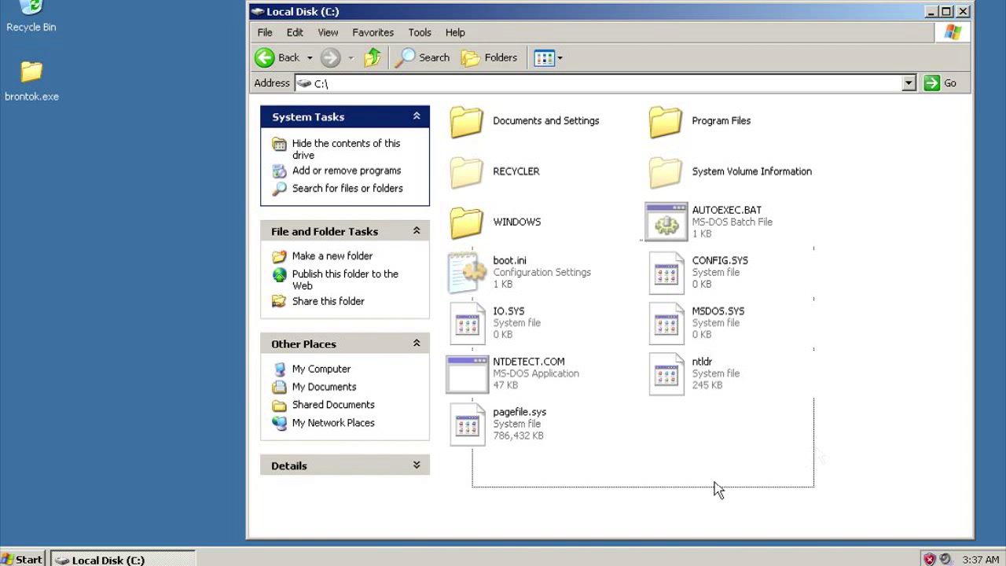
mouse_move(964, 21)
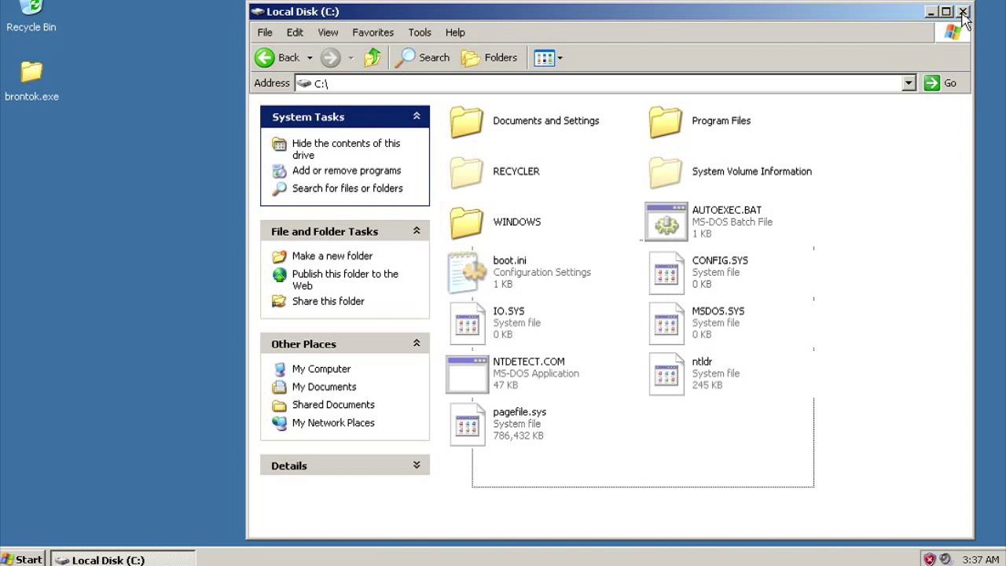
left_click(962, 11)
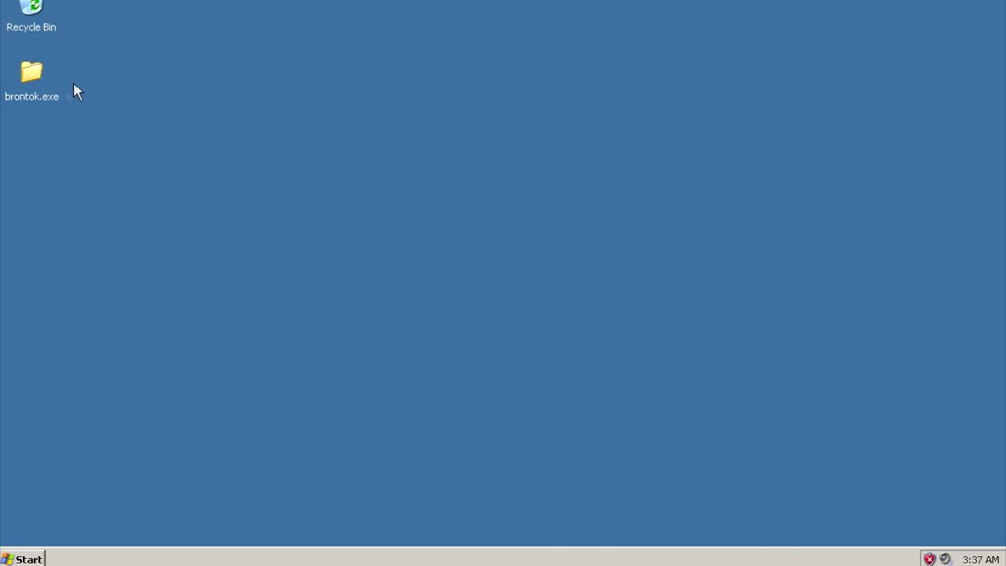
mouse_move(129, 389)
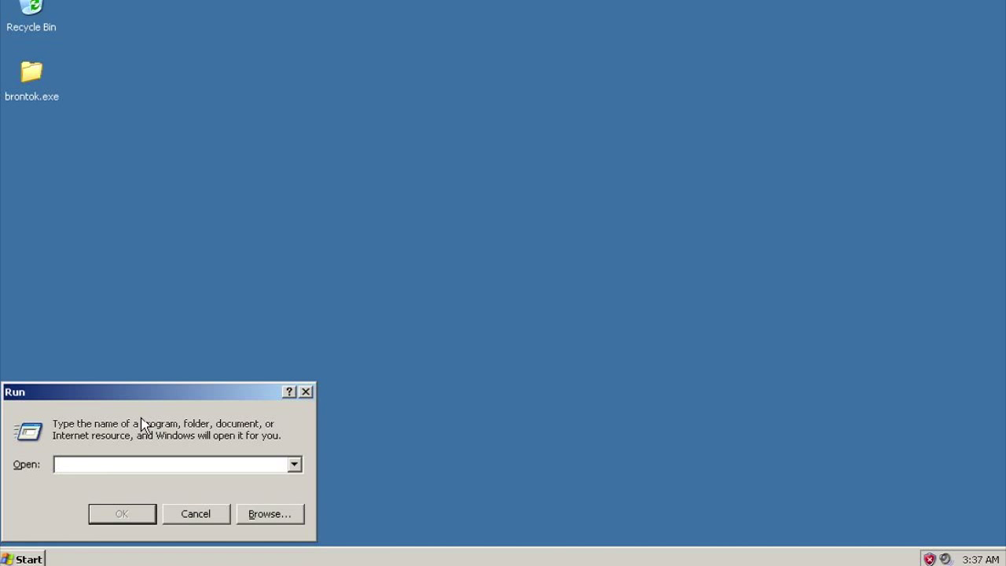
mouse_move(221, 272)
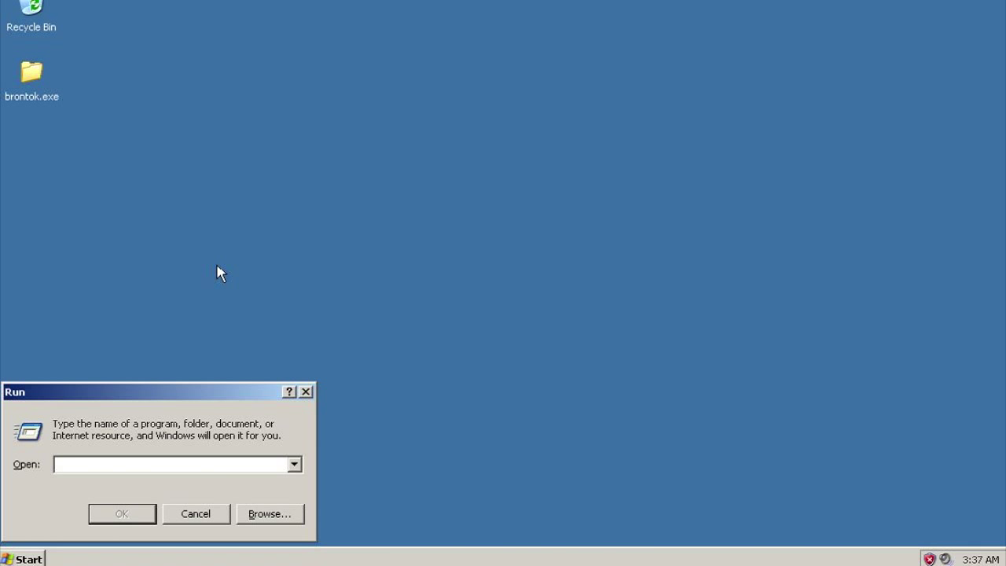
type("regedit")
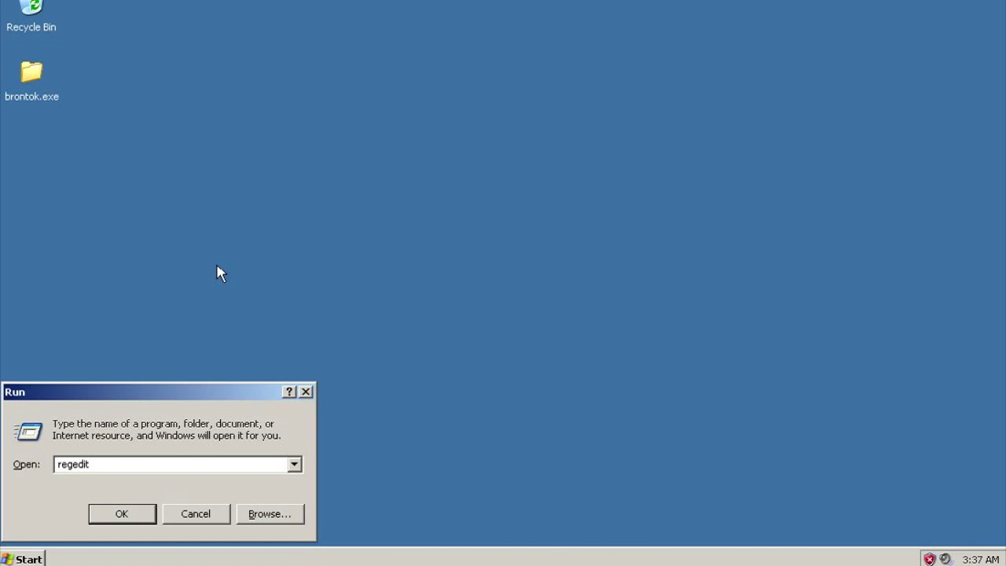
left_click(121, 513)
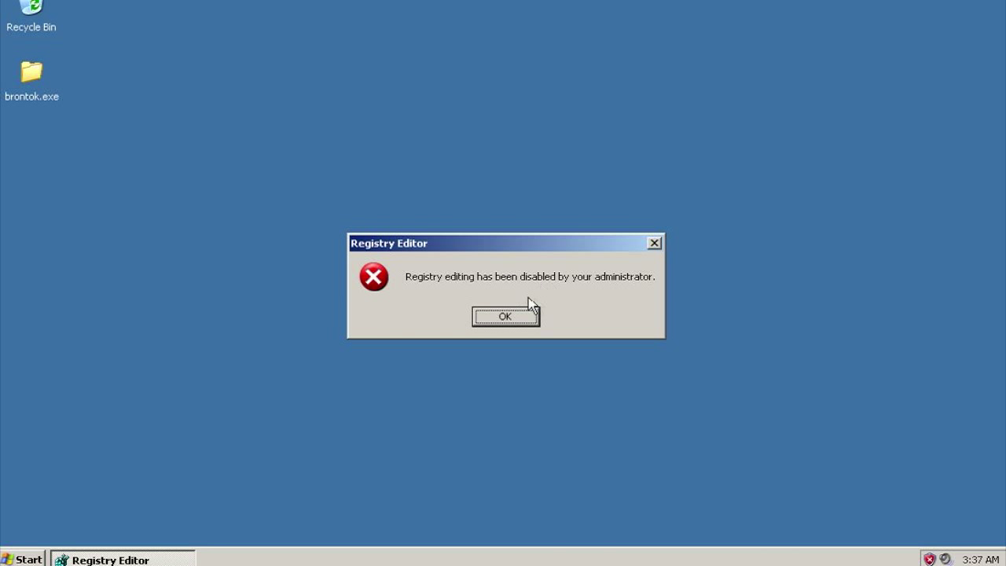
left_click(506, 316)
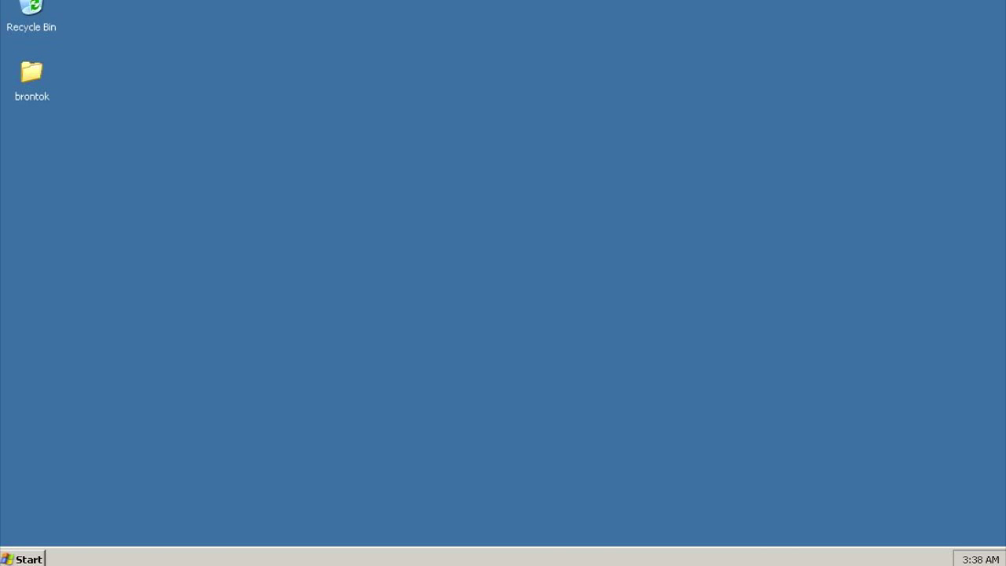
mouse_move(95, 525)
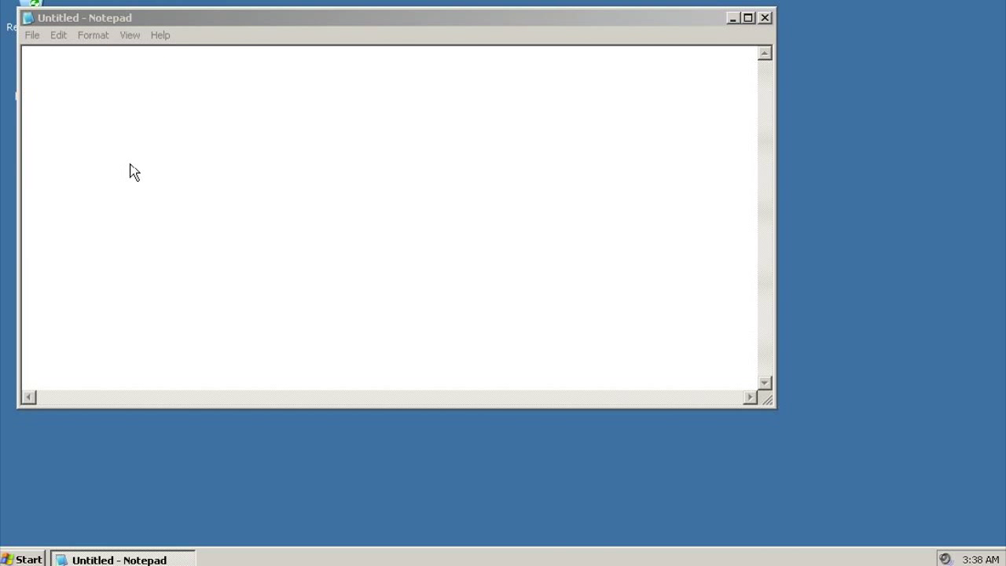
Save the empty note to the desktop as '.ex' with All Files type.
left_click(415, 395)
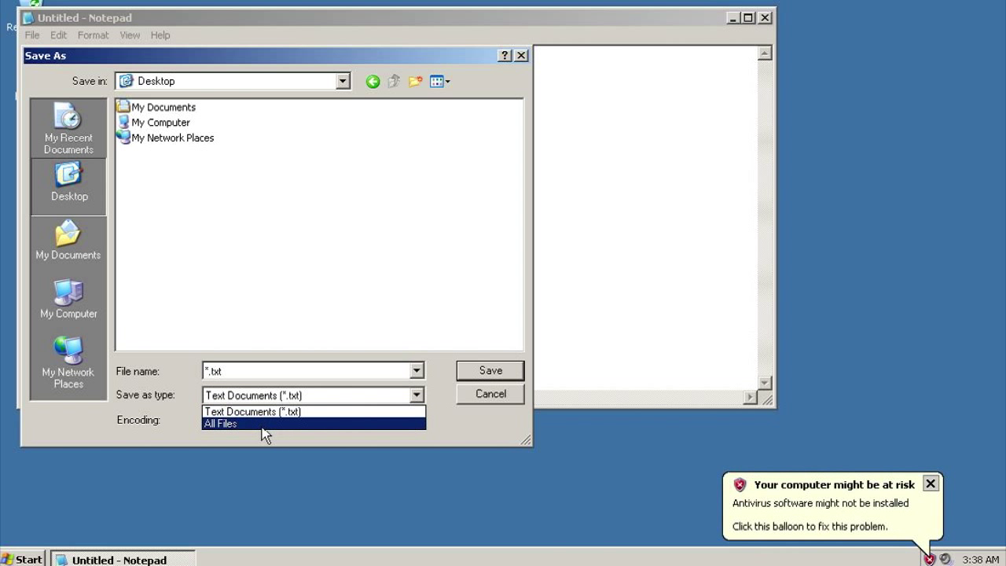
left_click(221, 423)
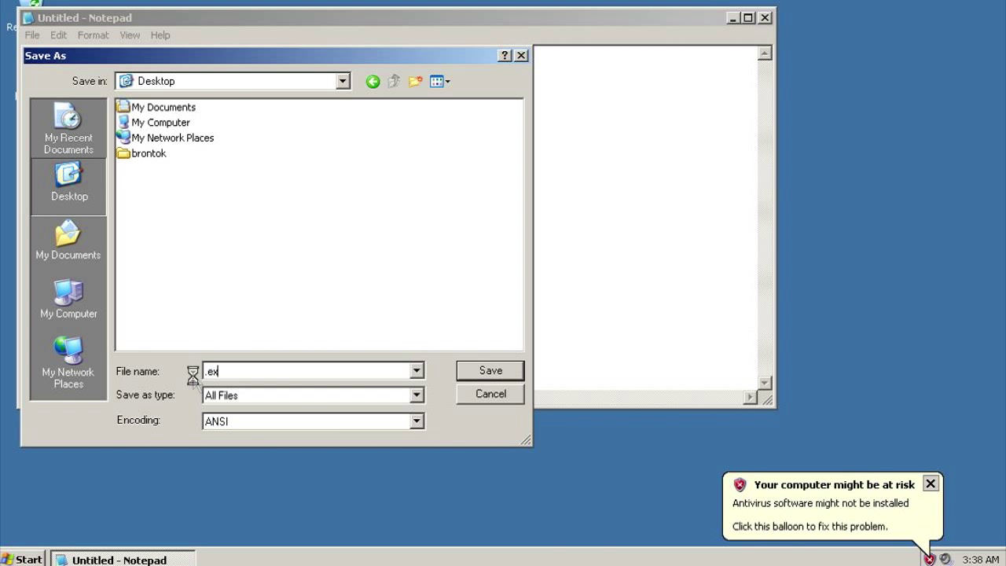
left_click(490, 371)
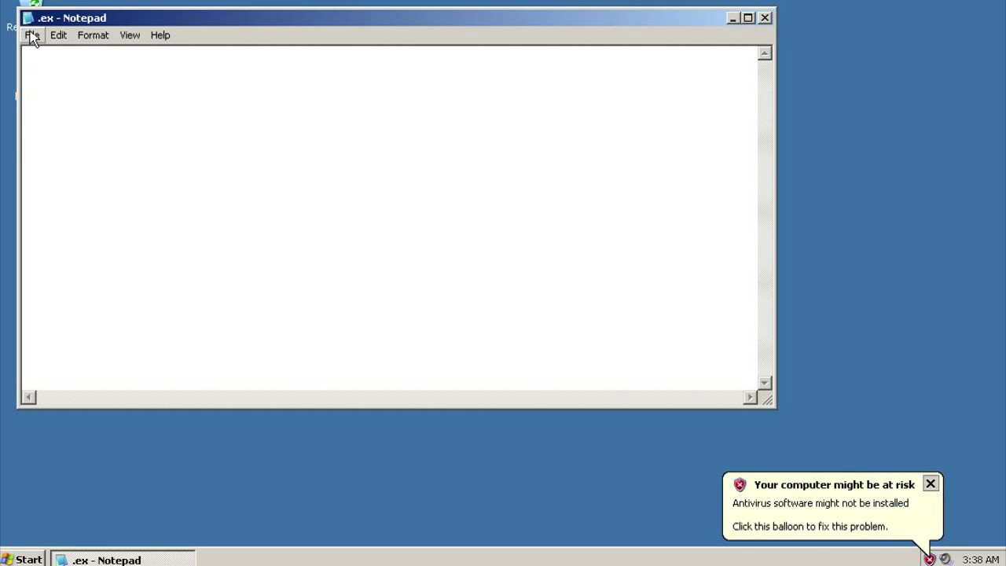
Save the note again as '.exe' and close Notepad.
left_click(31, 34)
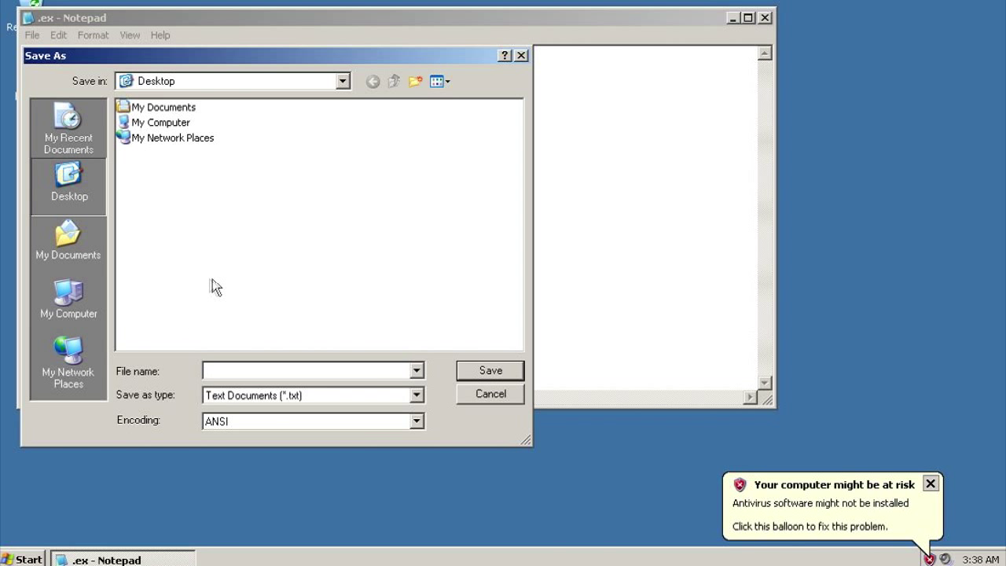
left_click(490, 393)
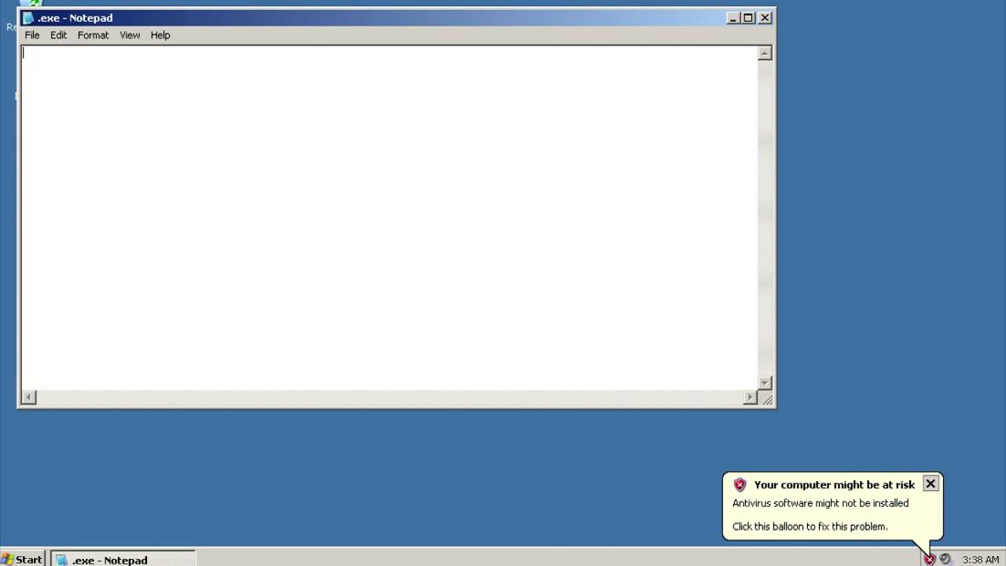
left_click(764, 17)
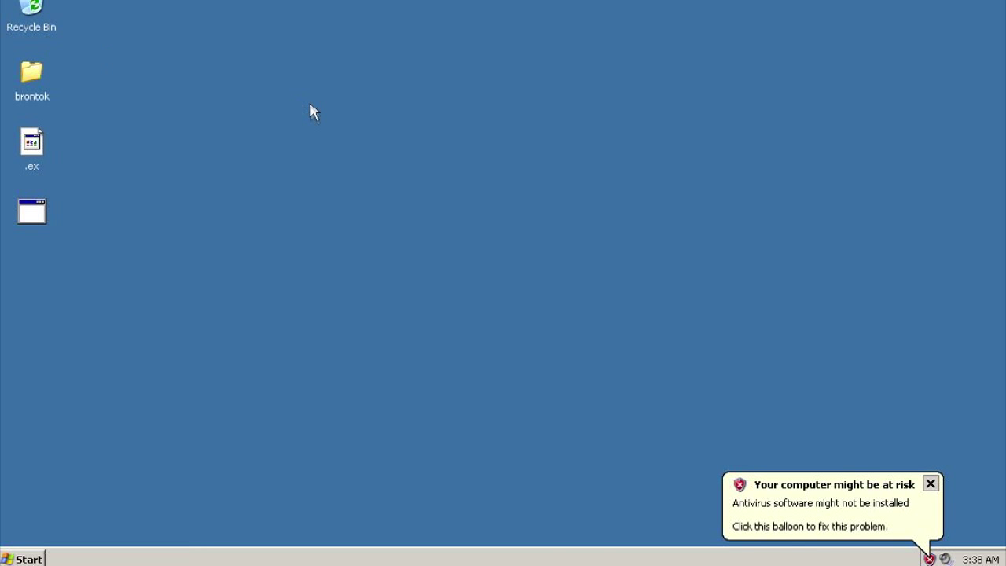
mouse_move(307, 126)
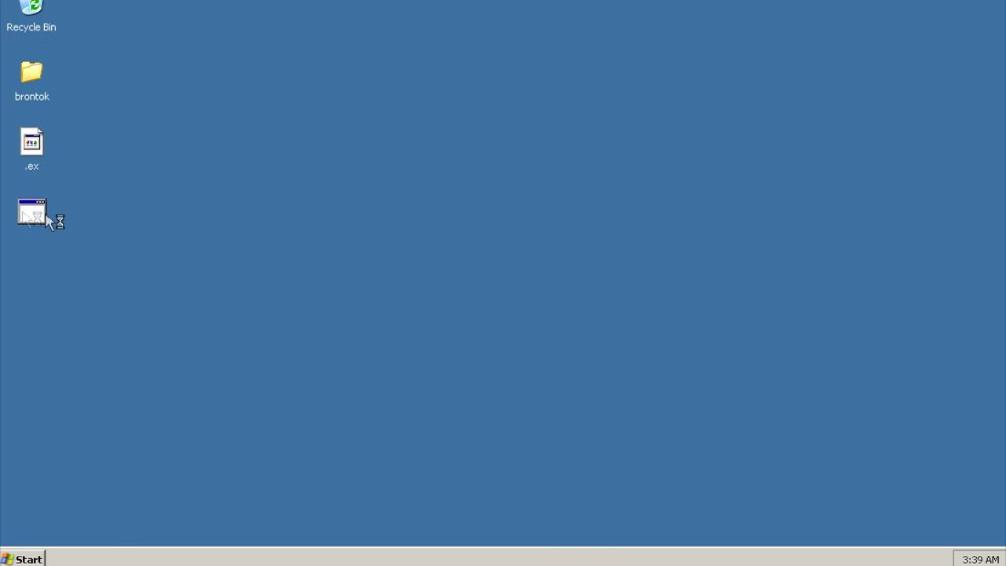
Launch the new .exe file on the desktop, triggering Windows to log off.
double_click(31, 213)
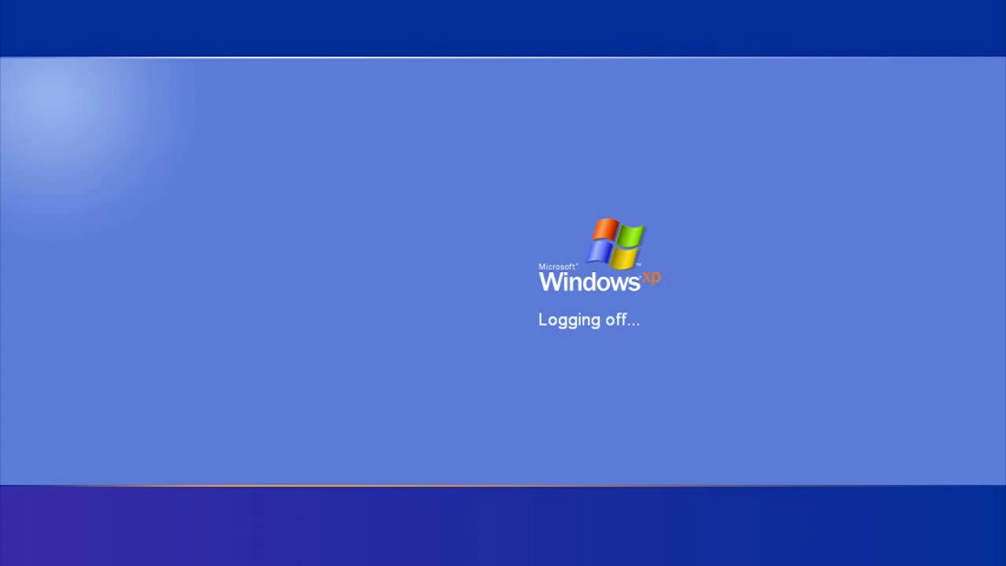
Close the Virtual PC window choosing Turn off for the guest machine.
left_click(642, 265)
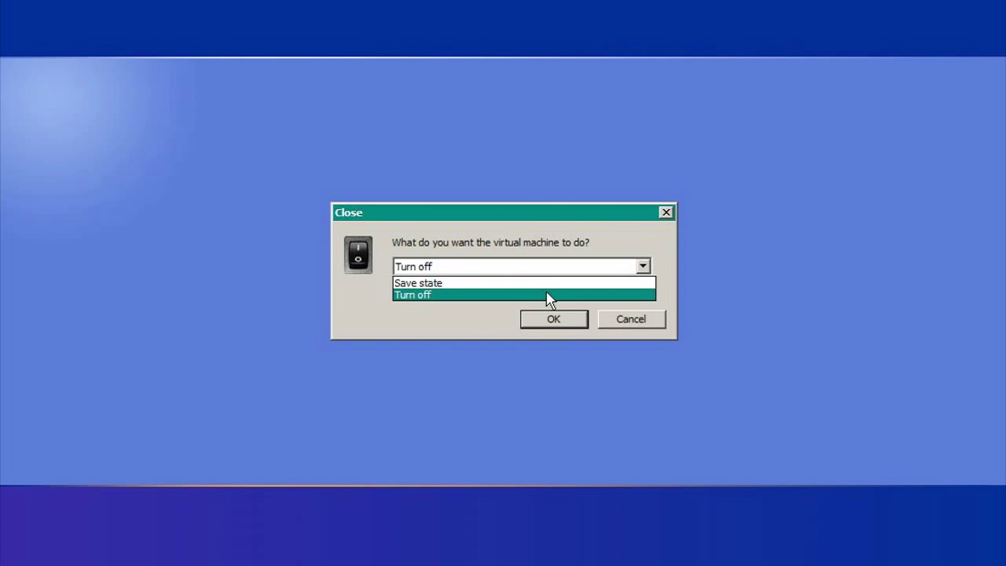
left_click(553, 318)
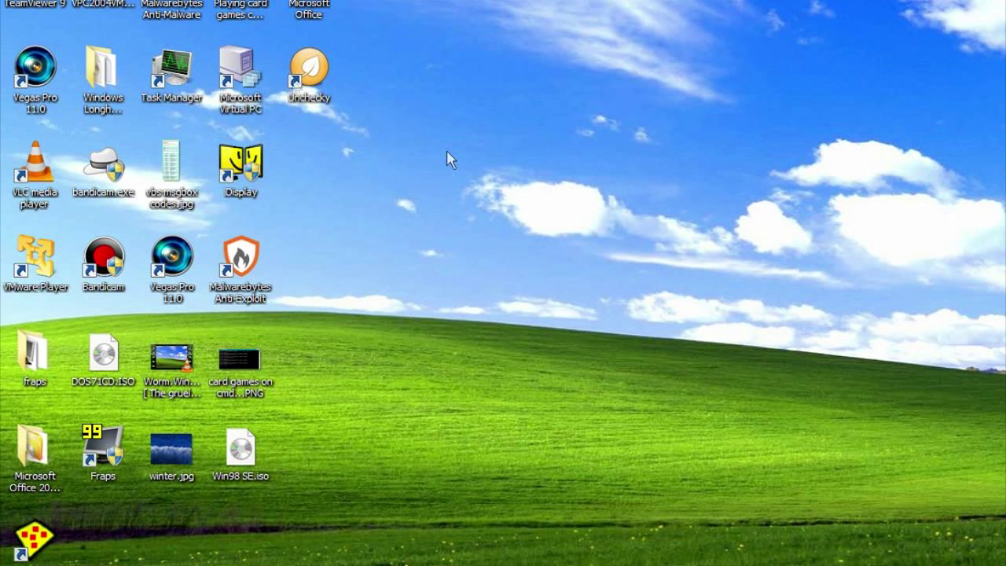
mouse_move(958, 12)
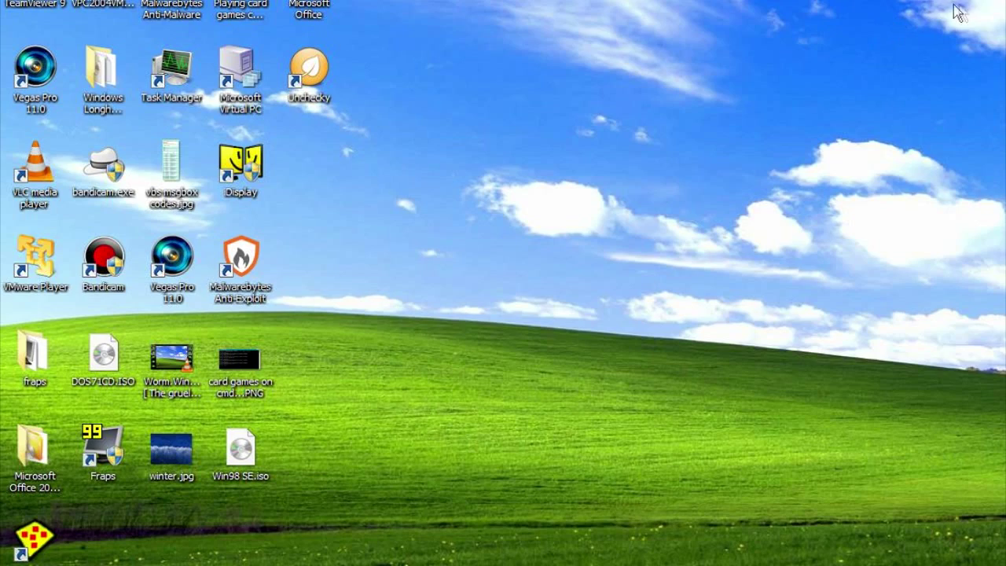